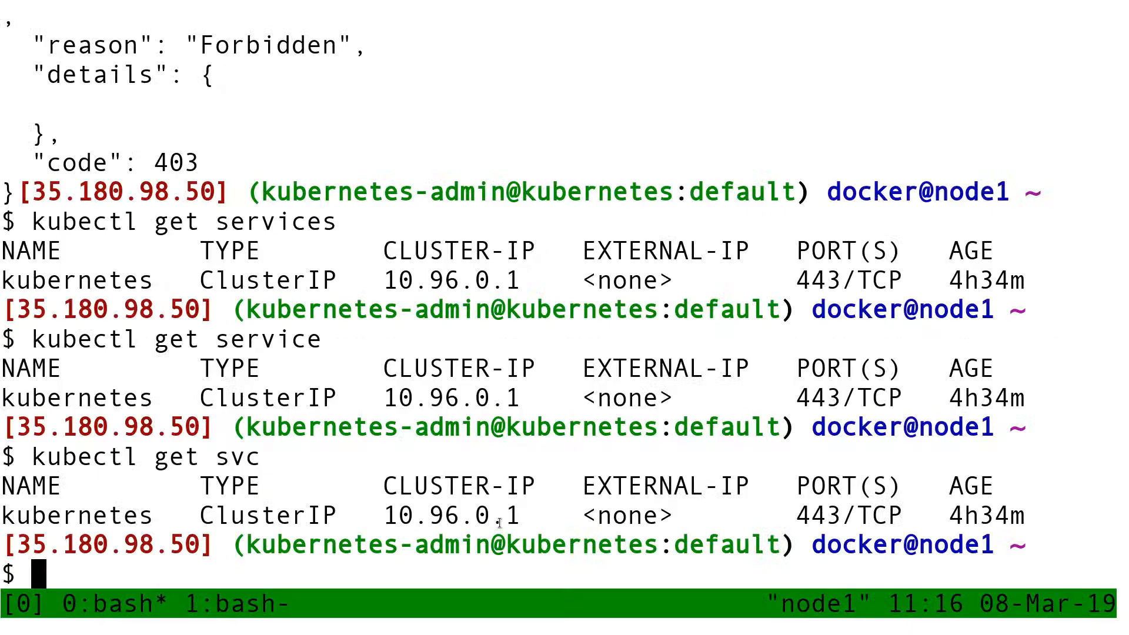
Run kubectl get pods, which reports No resources found in the default namespace
text(kubectl get)
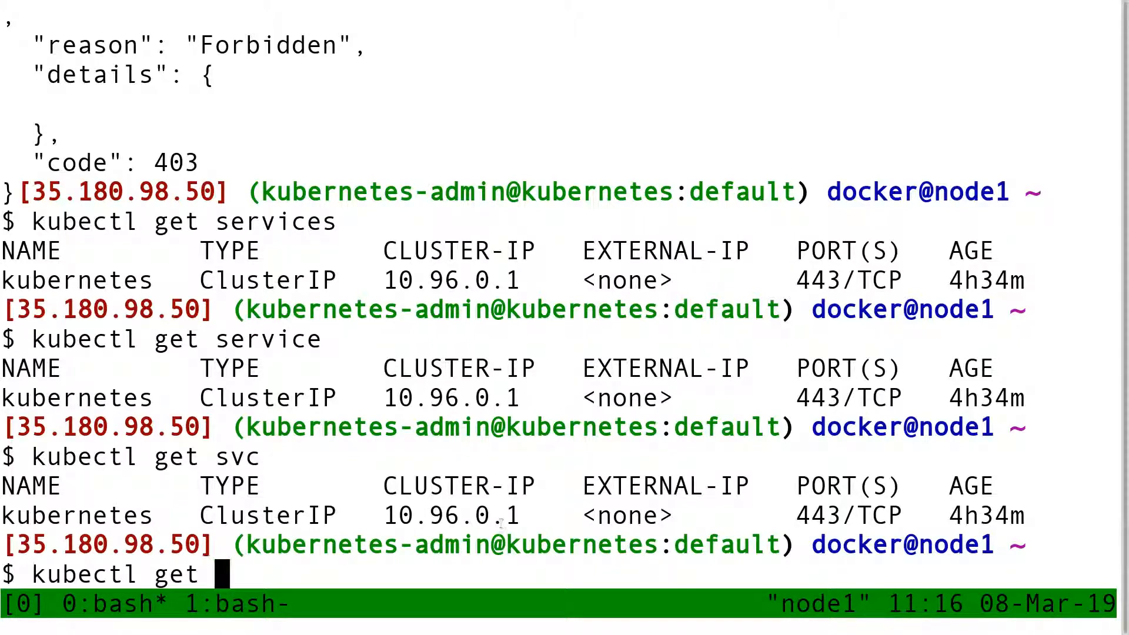
text(pods)
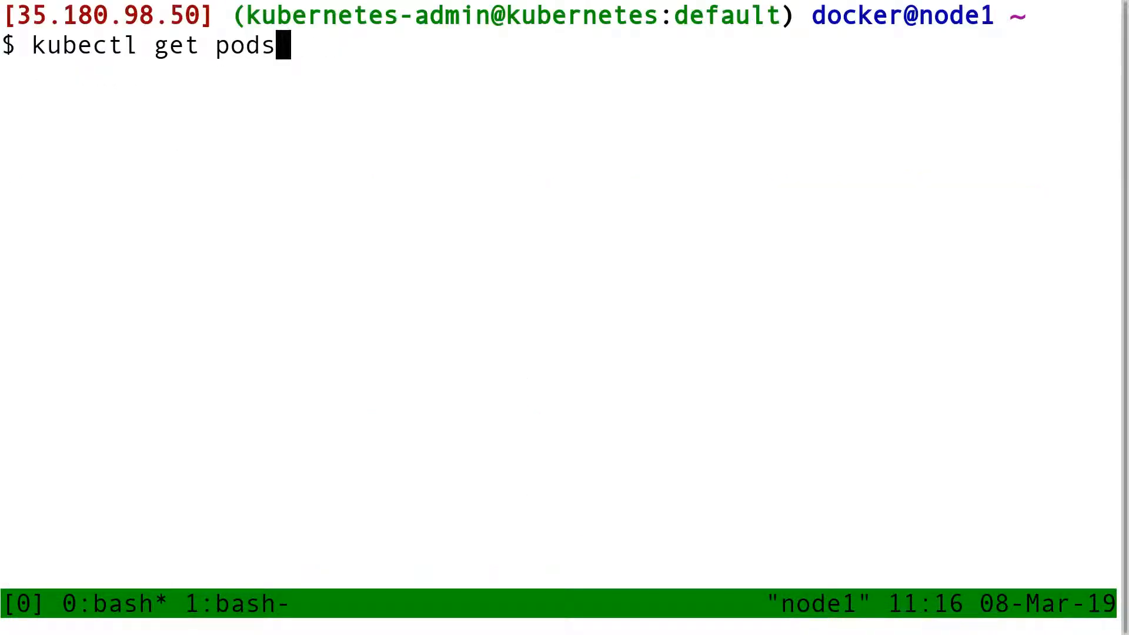
key(Return)
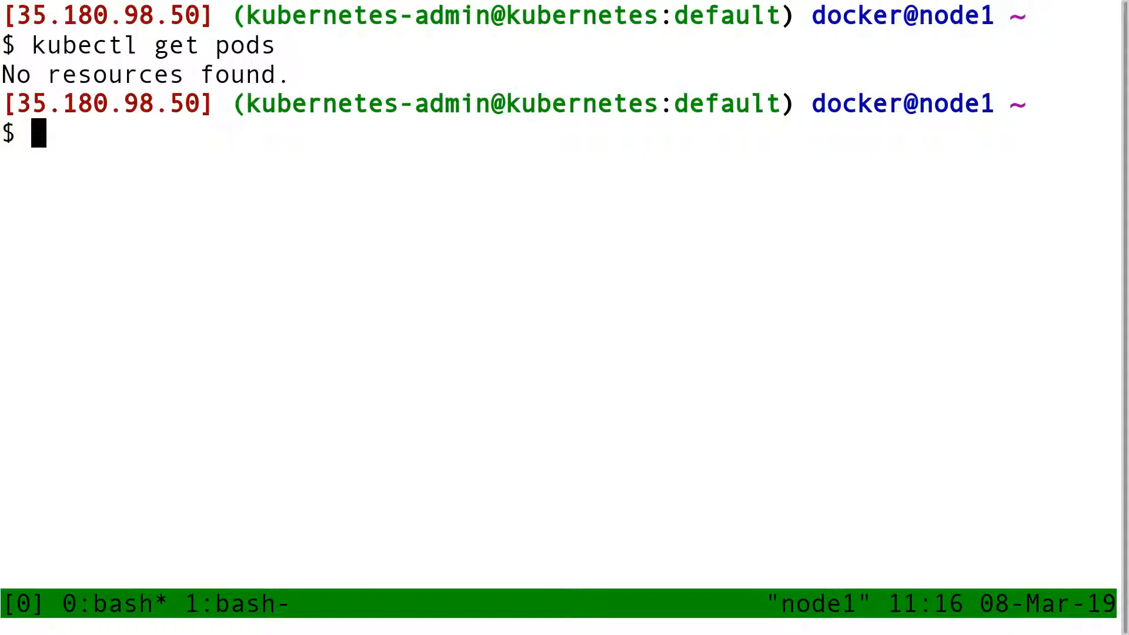
Run kubectl get namespaces to show default, kube-public and kube-system as Active
text(kubectl get)
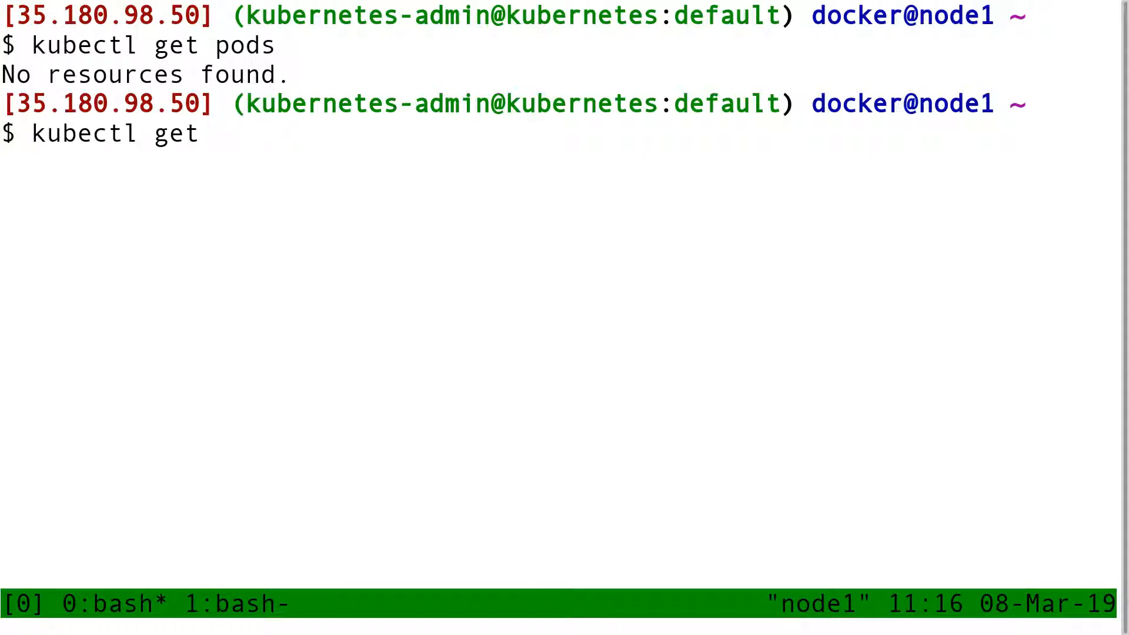
text(namespaces)
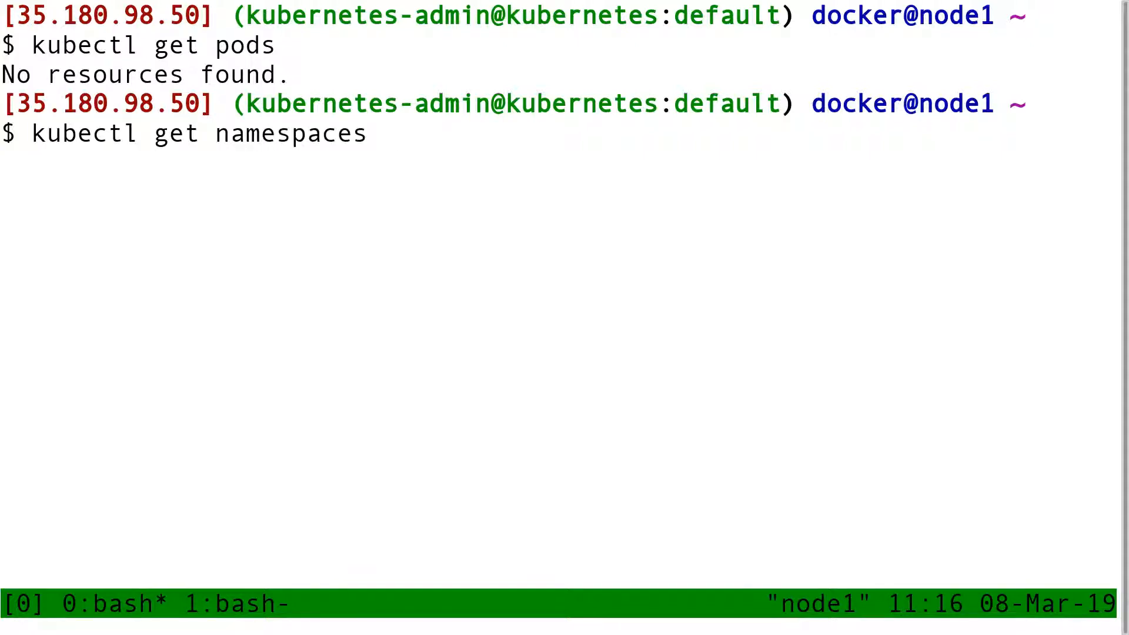
key(Return)
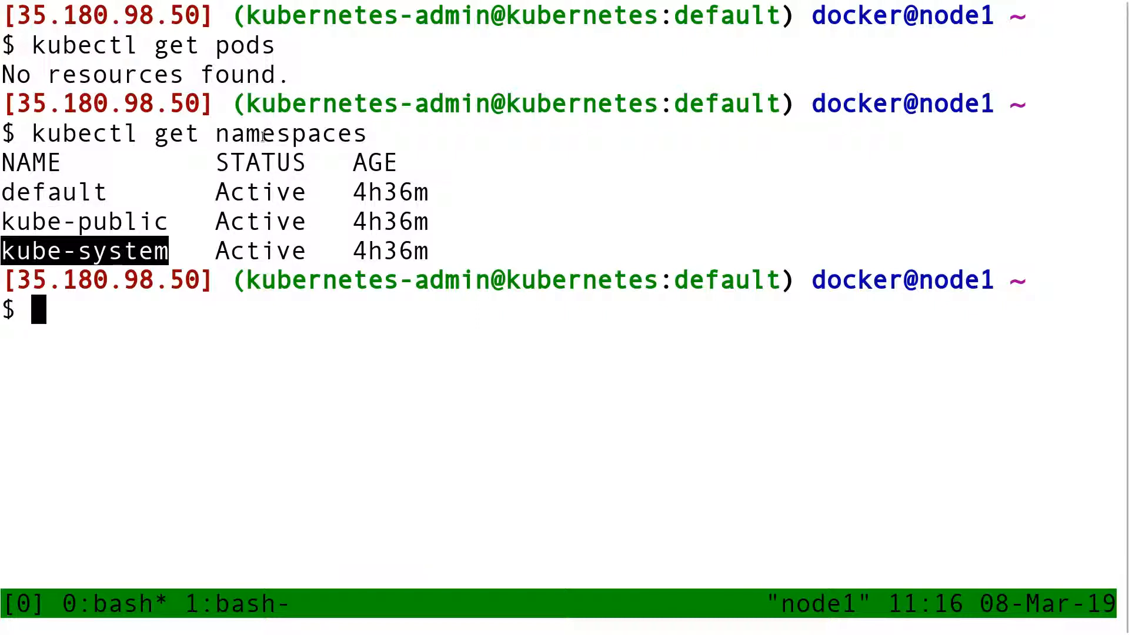
mouse_move(166, 160)
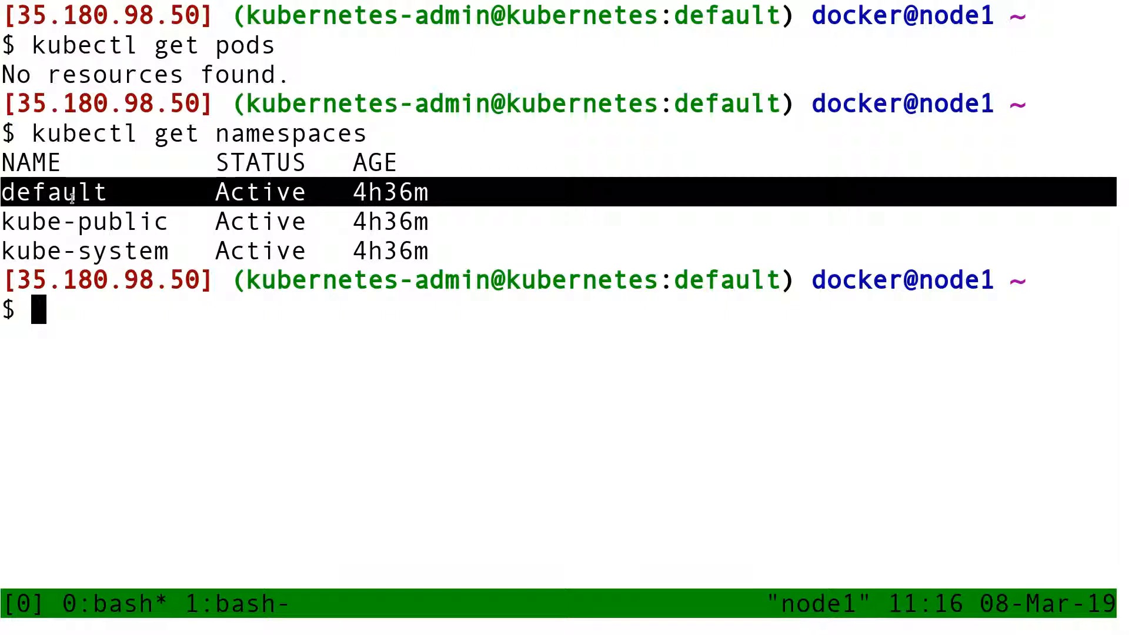
Run kubectl get pods --namespace=kube-system to list coredns, etcd, kube-proxy and weave-net pods
text(kubectl get pods)
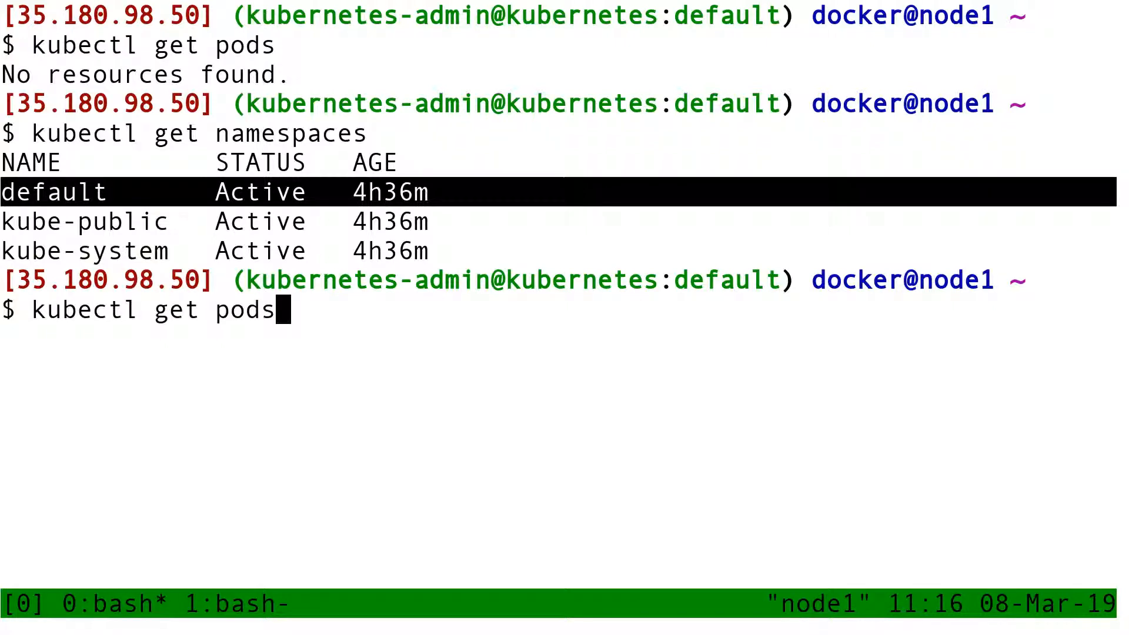
text(--n)
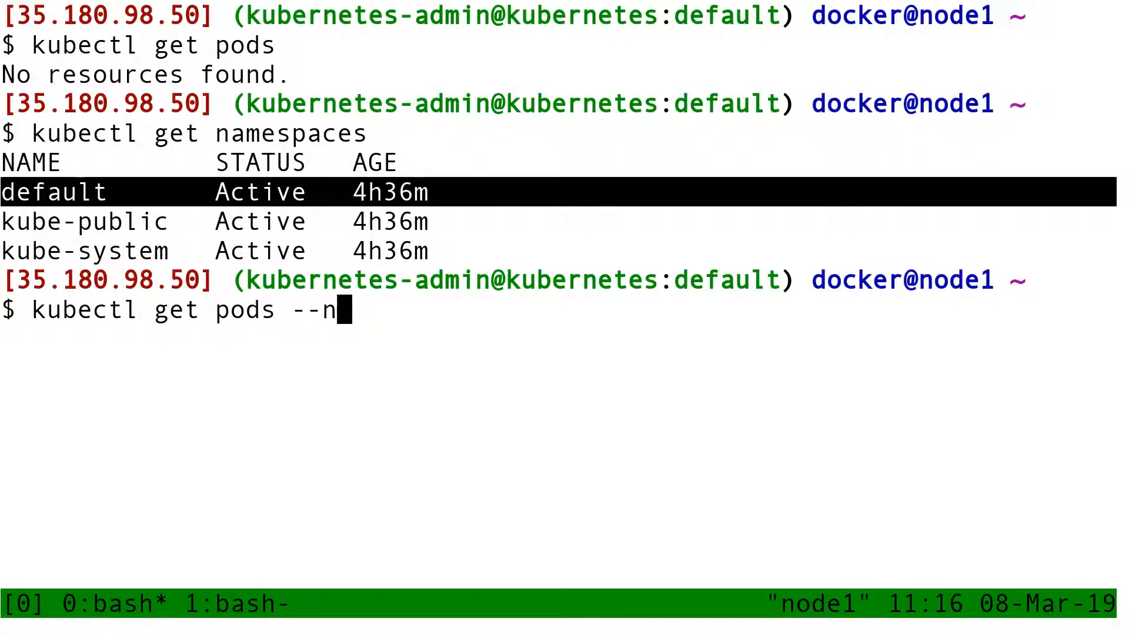
text(amespace=kube-=s)
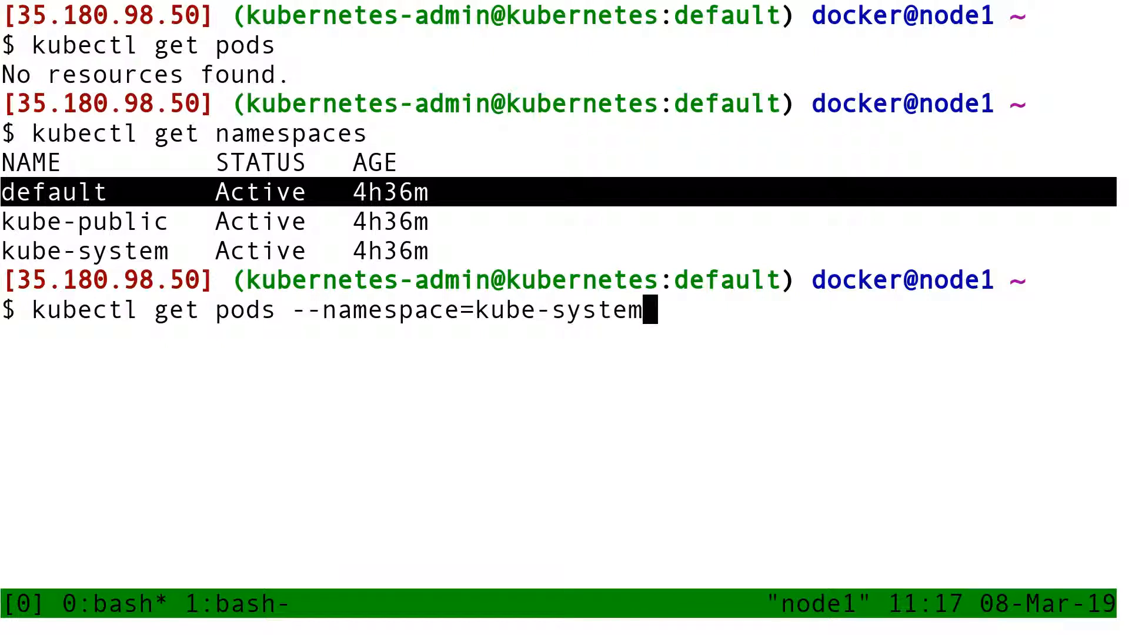
key(Return)
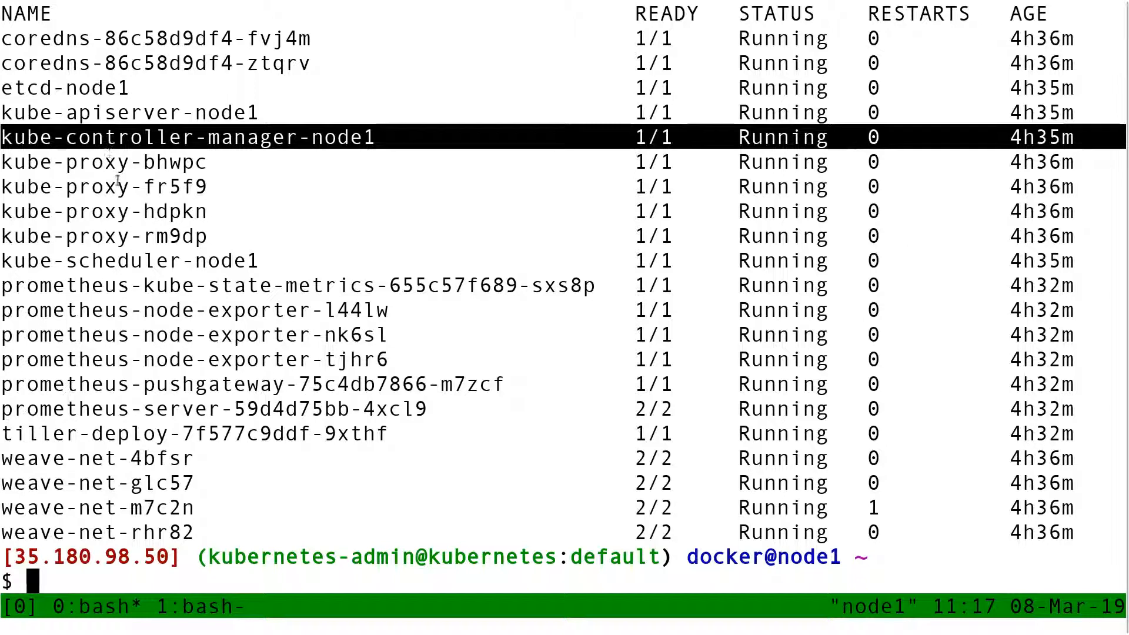
mouse_move(128, 391)
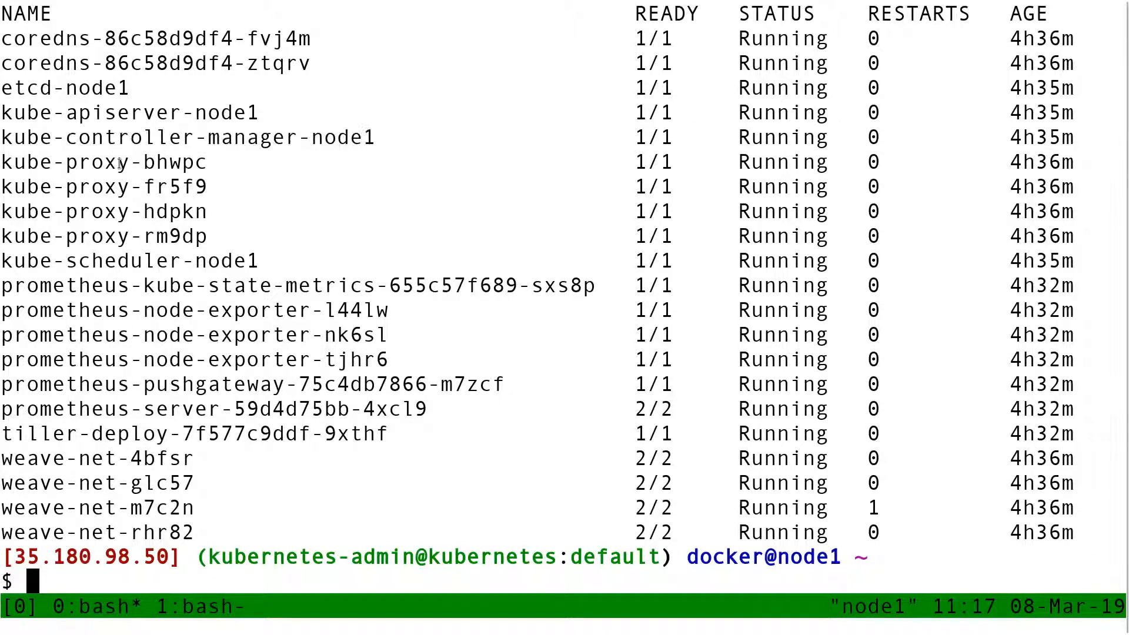
double_click(96, 459)
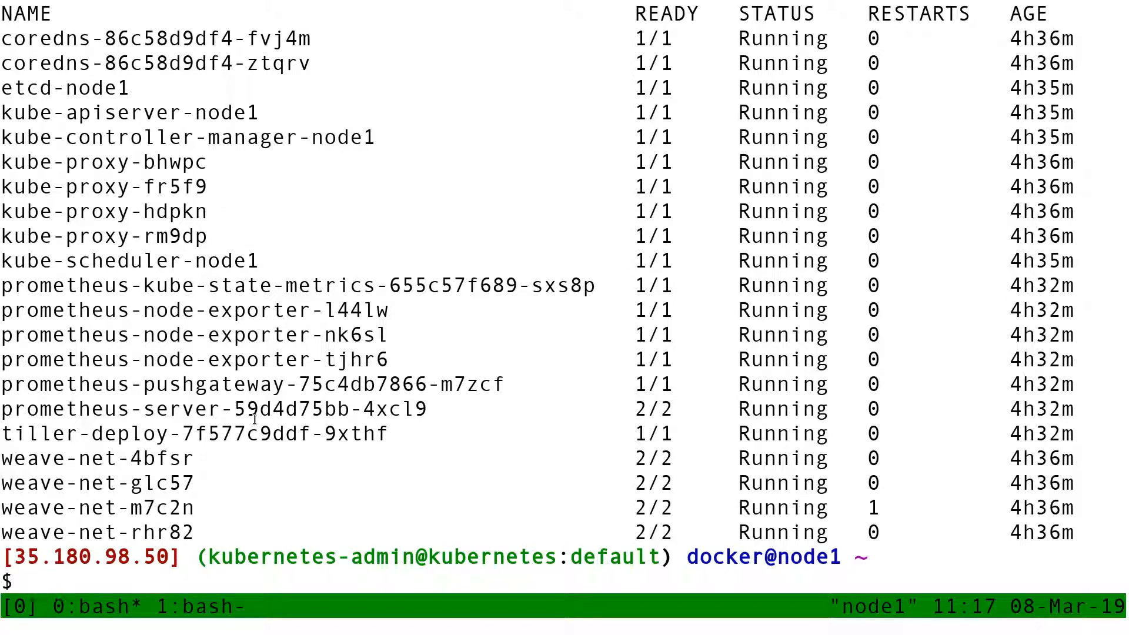
Run kubectl get pods --all-namespaces, then kubectl get nodes showing node1–node4 Ready
text(kubectl get pods --namespace=kube-system)
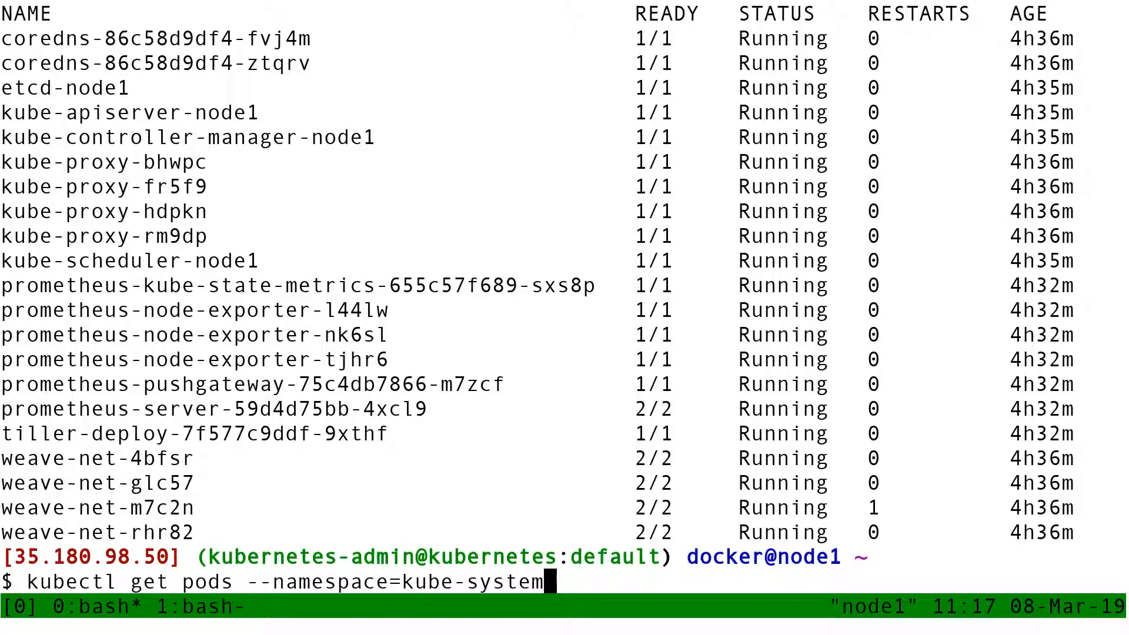
text(-n k)
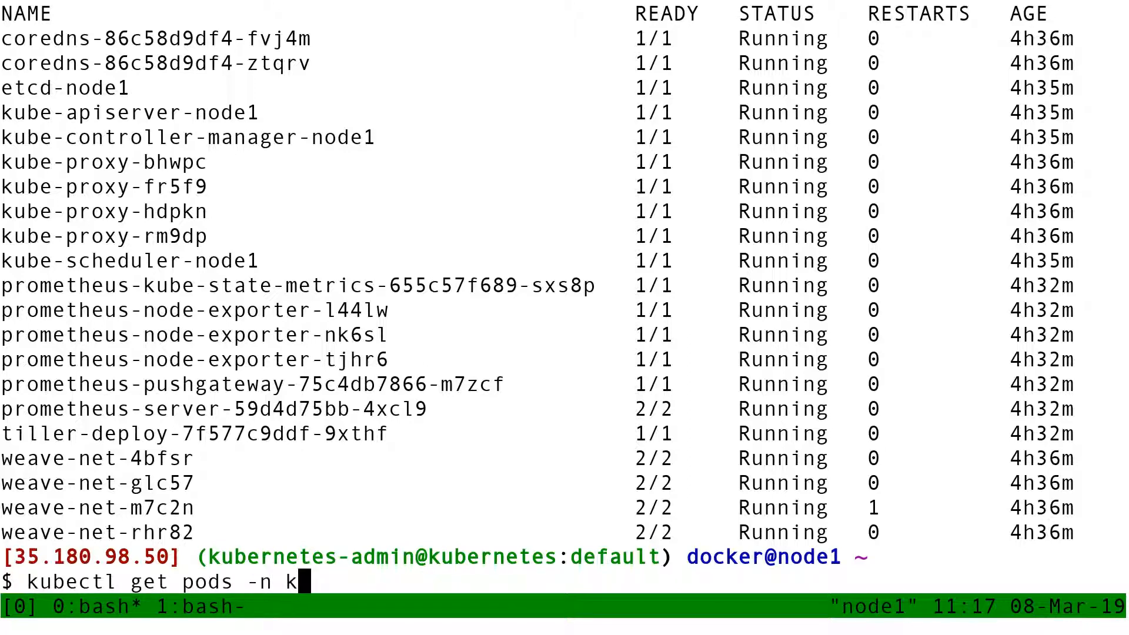
text(ube-system)
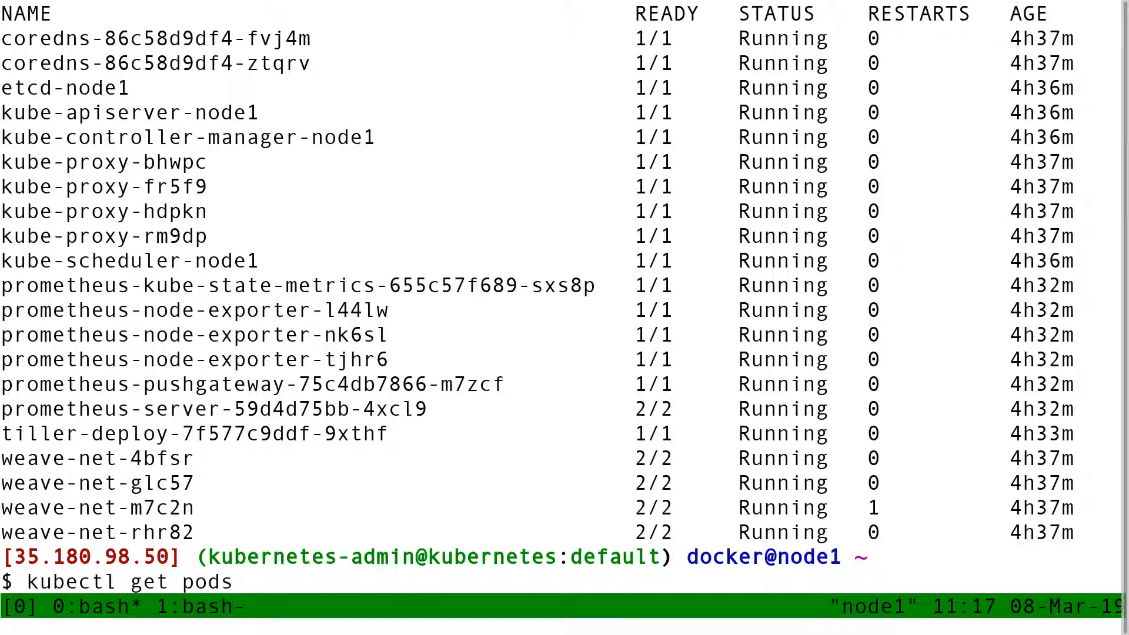
text(--all-namespaces)
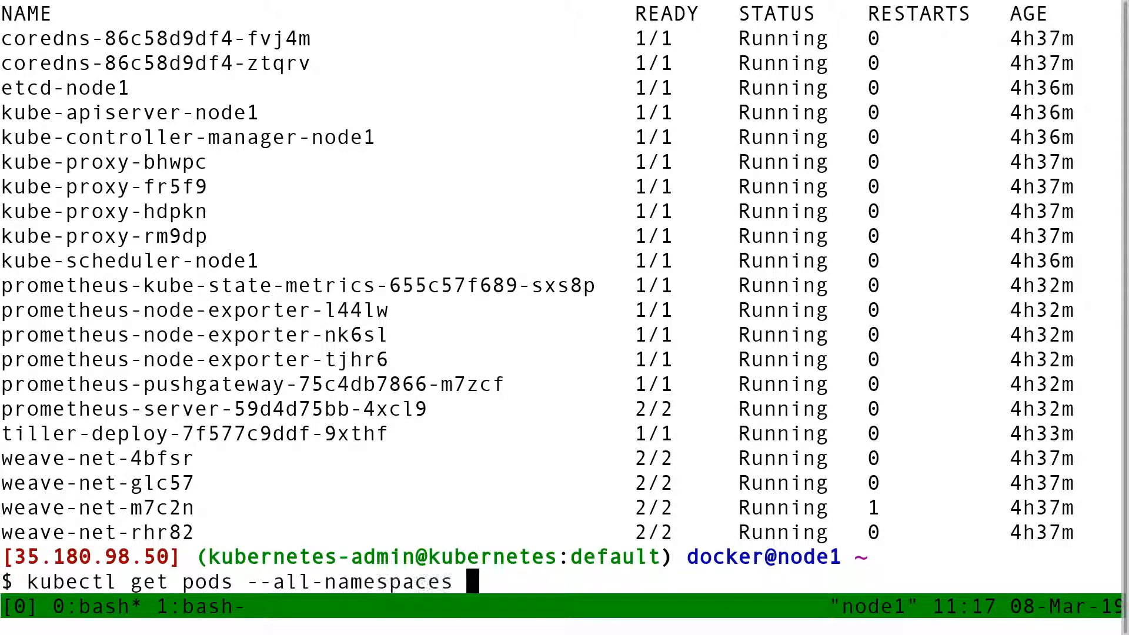
key(Return)
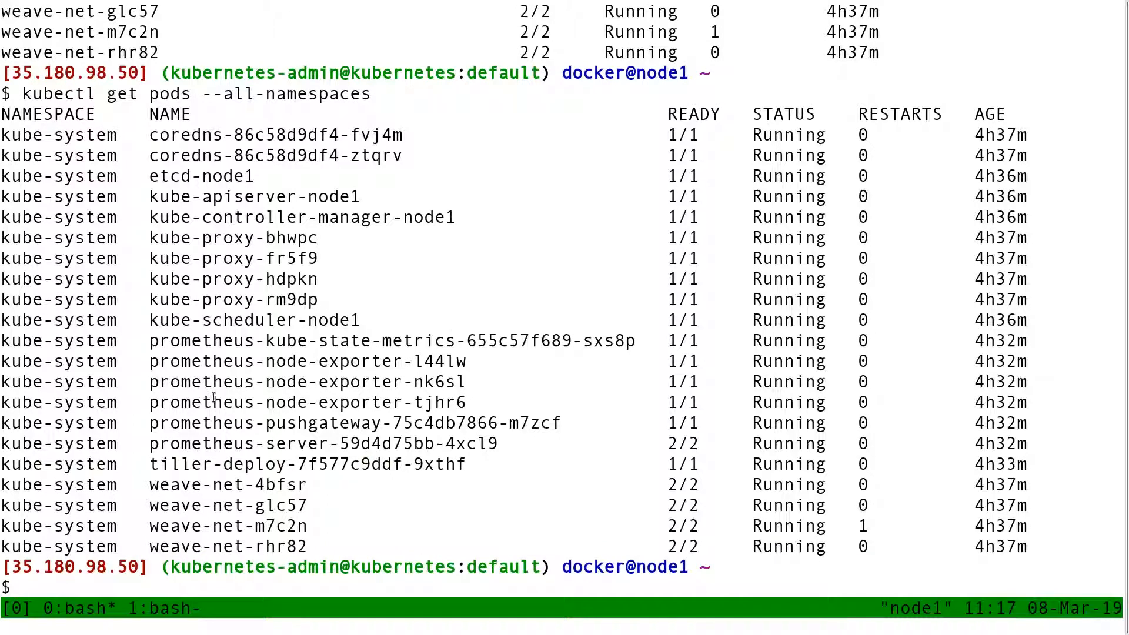
mouse_move(432, 204)
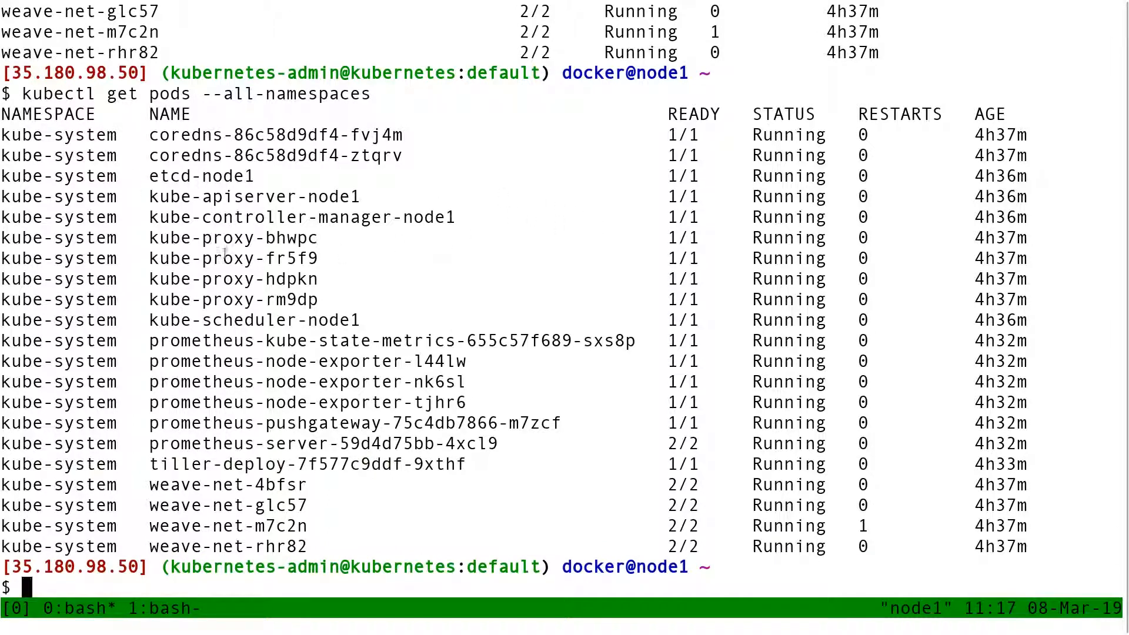
mouse_move(86, 125)
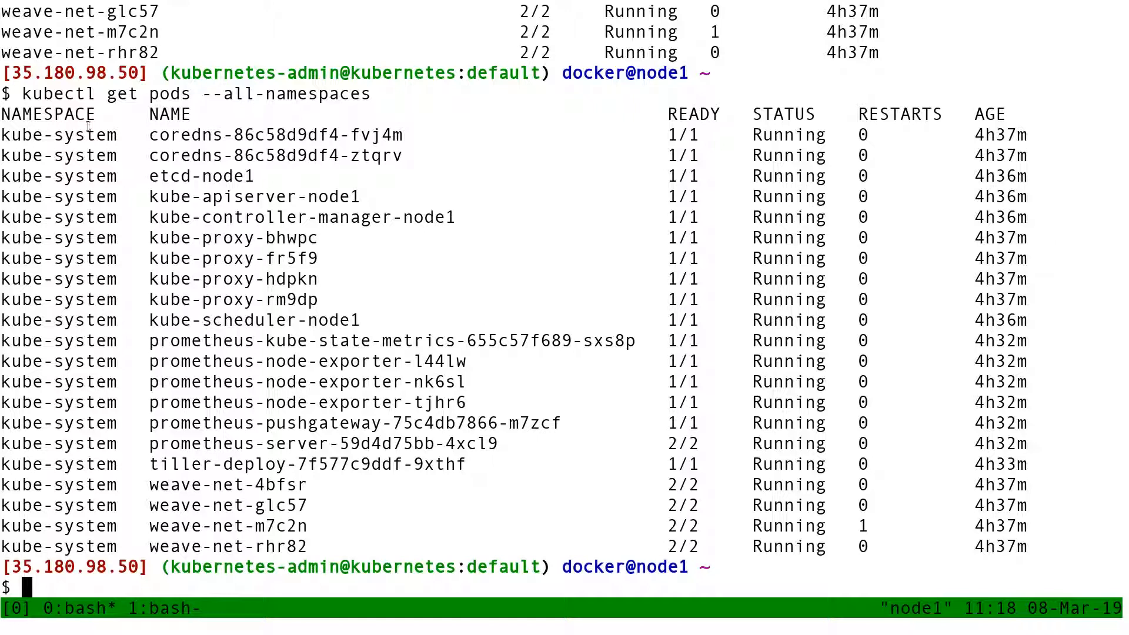
text(kubectl get nodes --all-namespaces)
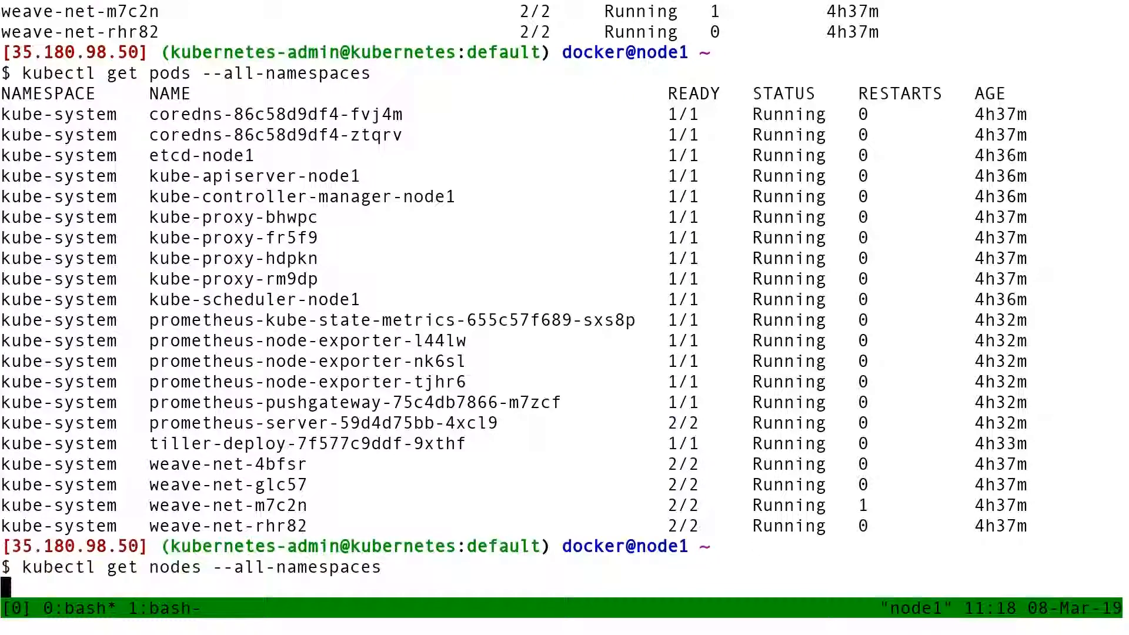
key(Return)
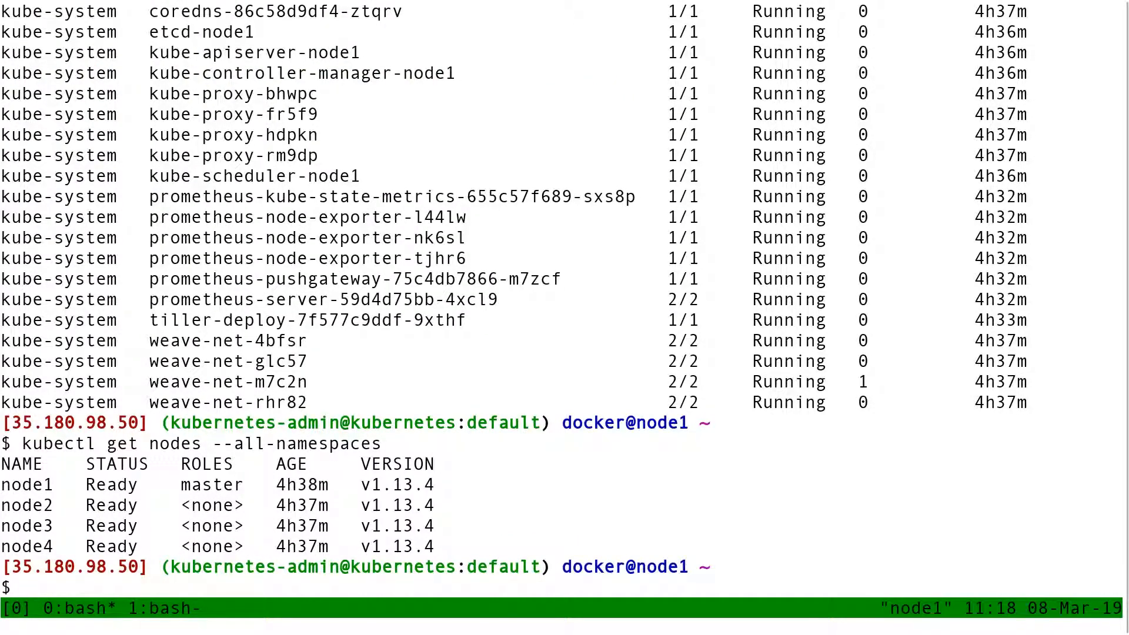